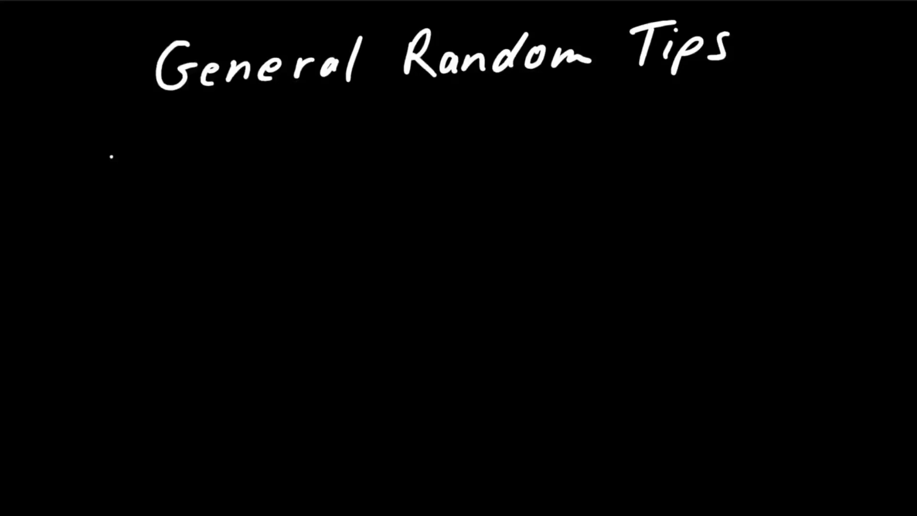
# Write 'Heated Bed = Better' and label the peg-and-block fit '0.4mm = Loose'
pyautogui.write('Hea')
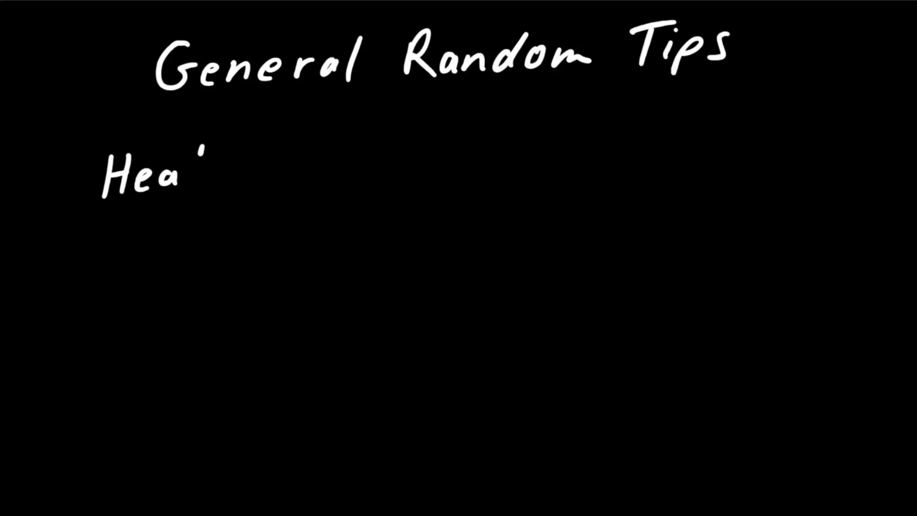
pyautogui.write('Heated Bed = Better')
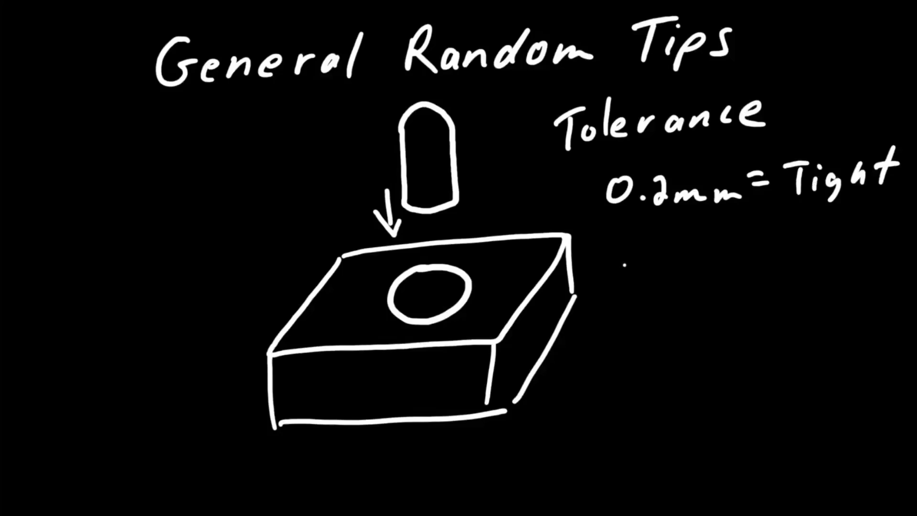
pyautogui.write('0.4mm = Loose')
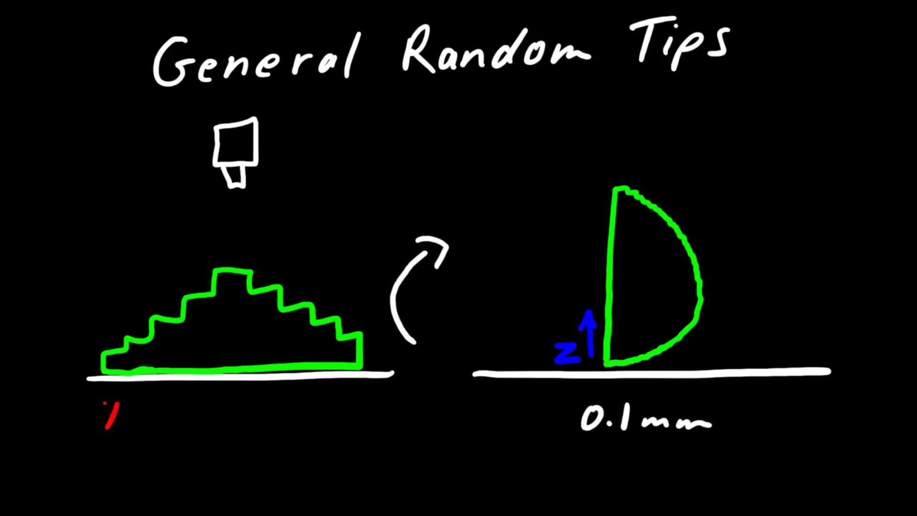
# Draw a red mark beneath the stepped layer print
pyautogui.moveTo(105, 415); pyautogui.dragTo(257, 415)
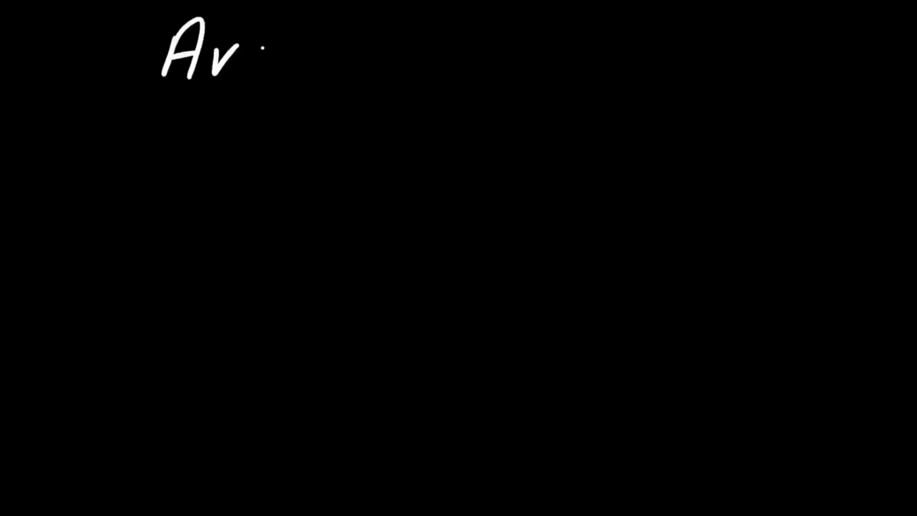
# Handwrite 'Avoid Sharp Corners' and add an axis arrow to the plate sketch
pyautogui.write('Avoid Sharp Corners')
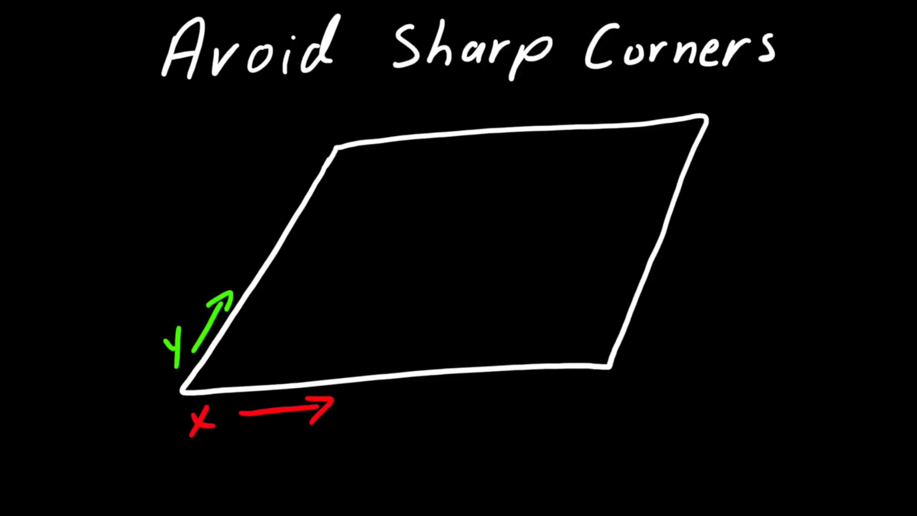
pyautogui.moveTo(368, 304); pyautogui.dragTo(509, 173)
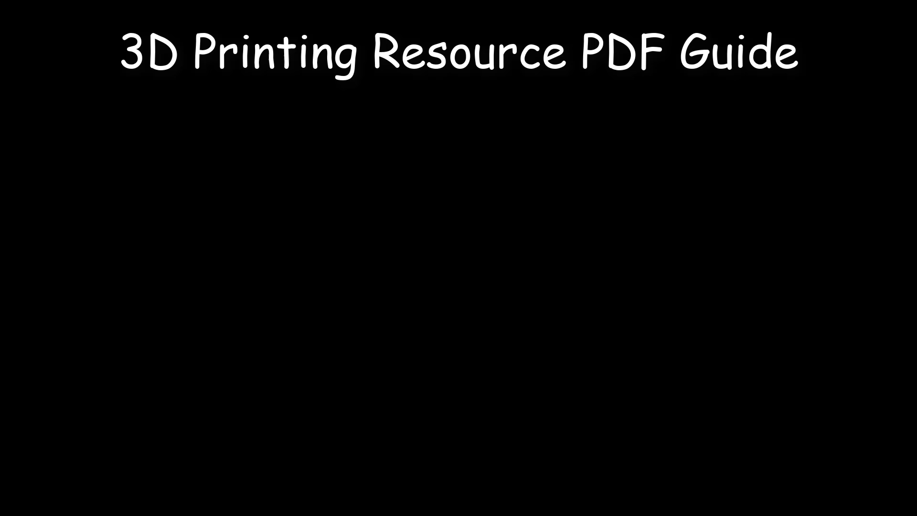
# List Websites for 3D Models, Design Software, Slicers, Filament Guide, then 'Download Link Below ↓'
pyautogui.write('Websites for 3D Models')
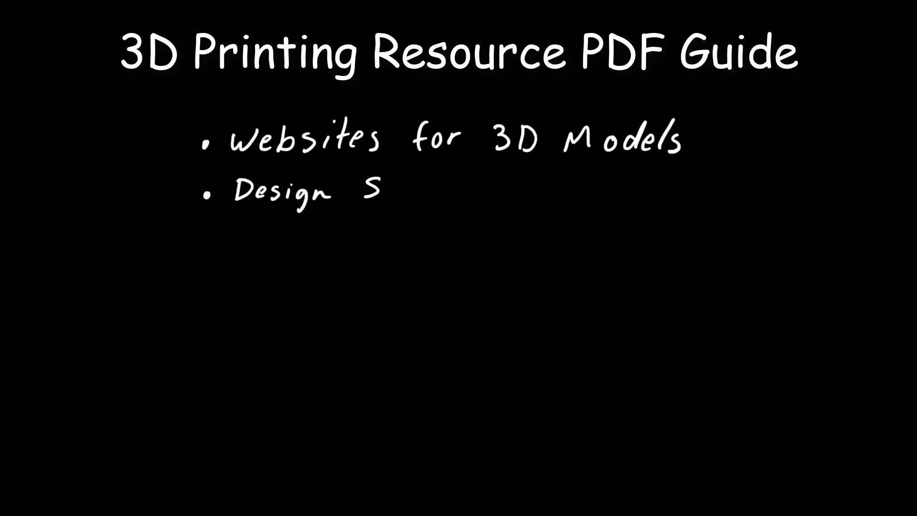
pyautogui.write('oftware')
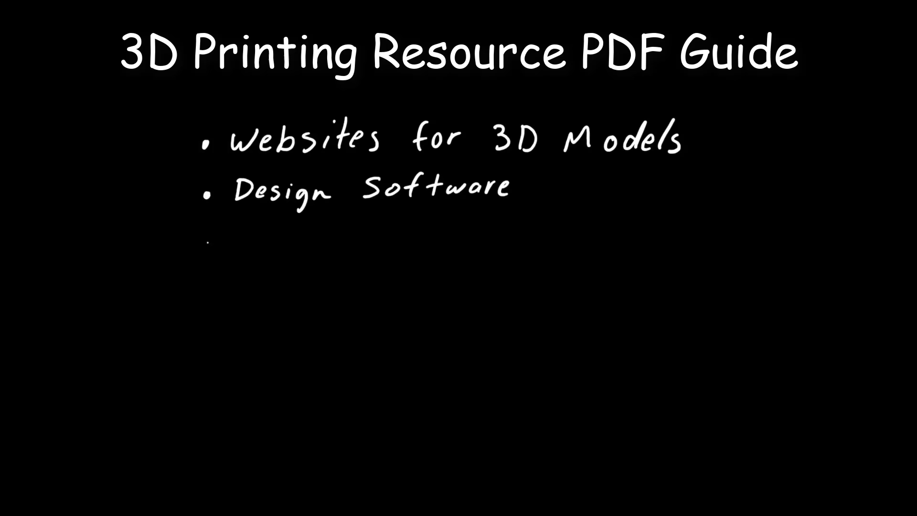
pyautogui.write('Slicers')
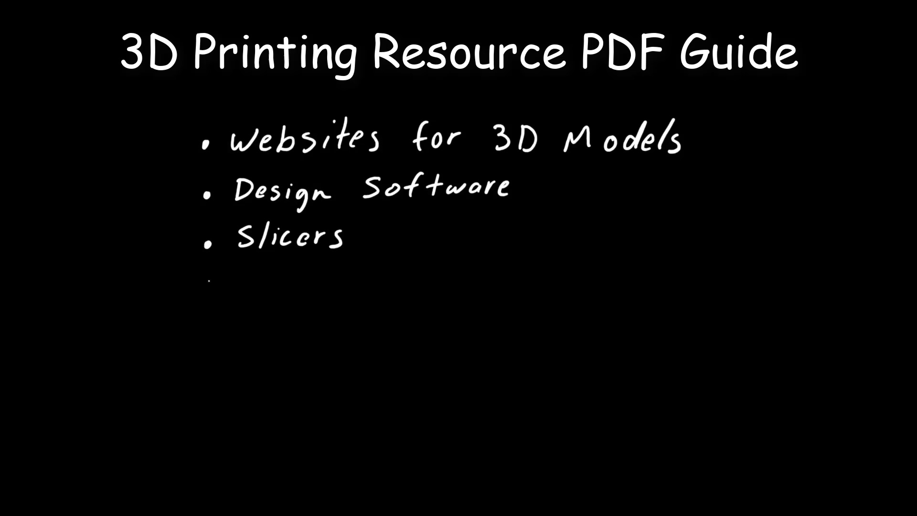
pyautogui.write('Filament Guide')
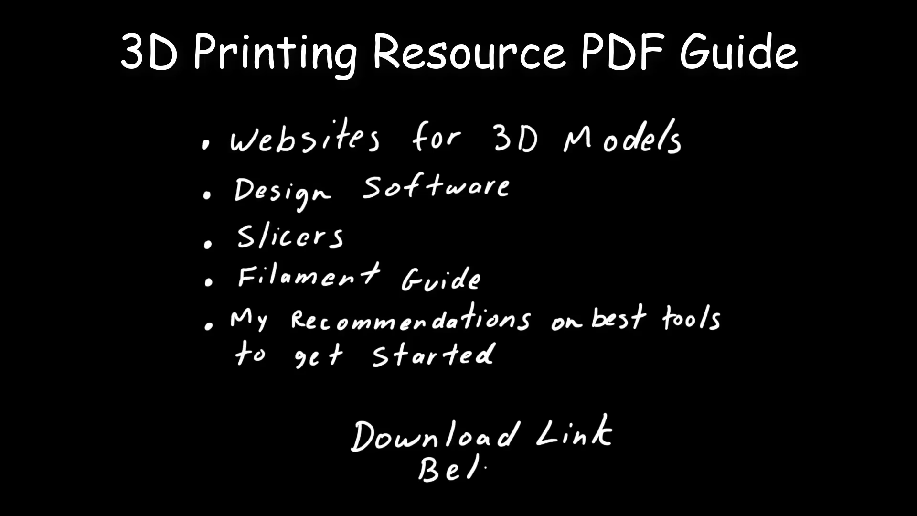
pyautogui.write('low ↓')
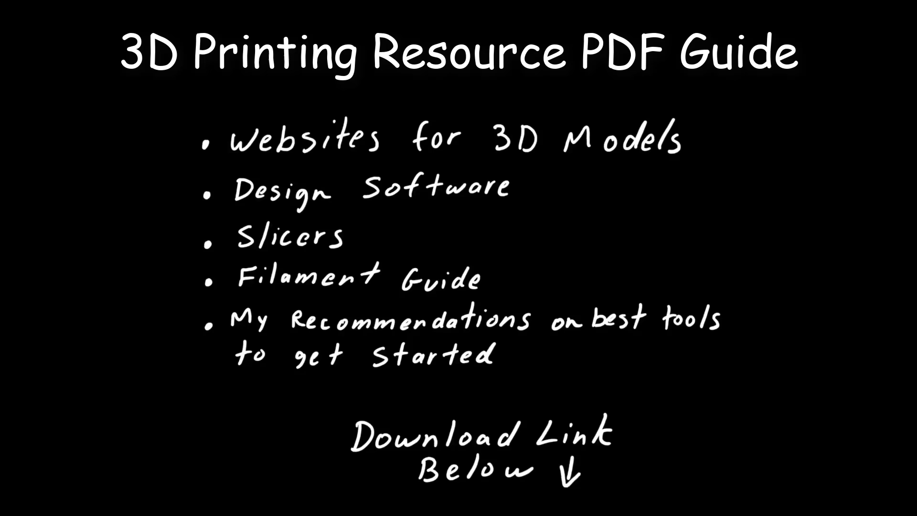